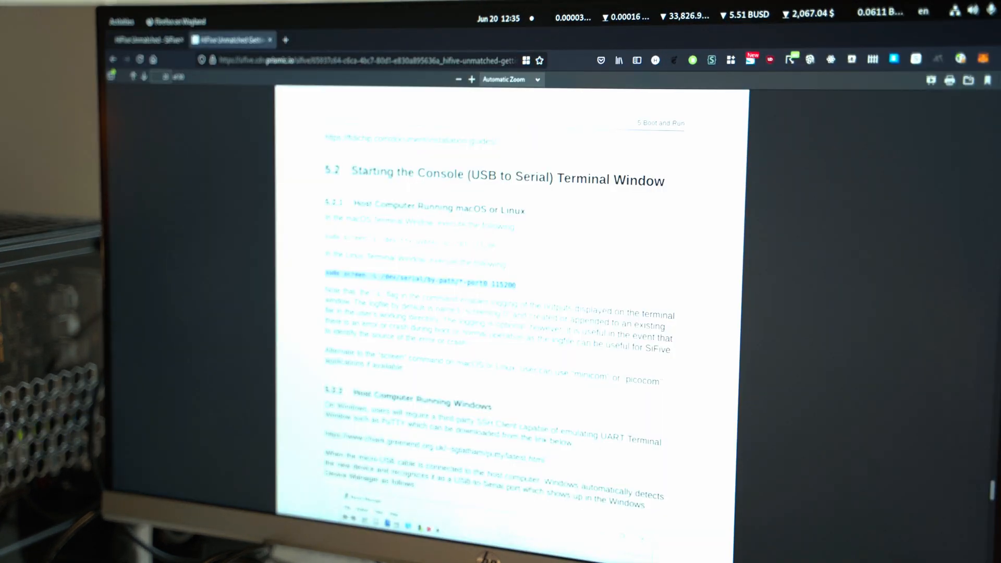
# Move the Notes window from the desktop centre to the top-left beside the desktop icons.
pyautogui.scroll(-3)
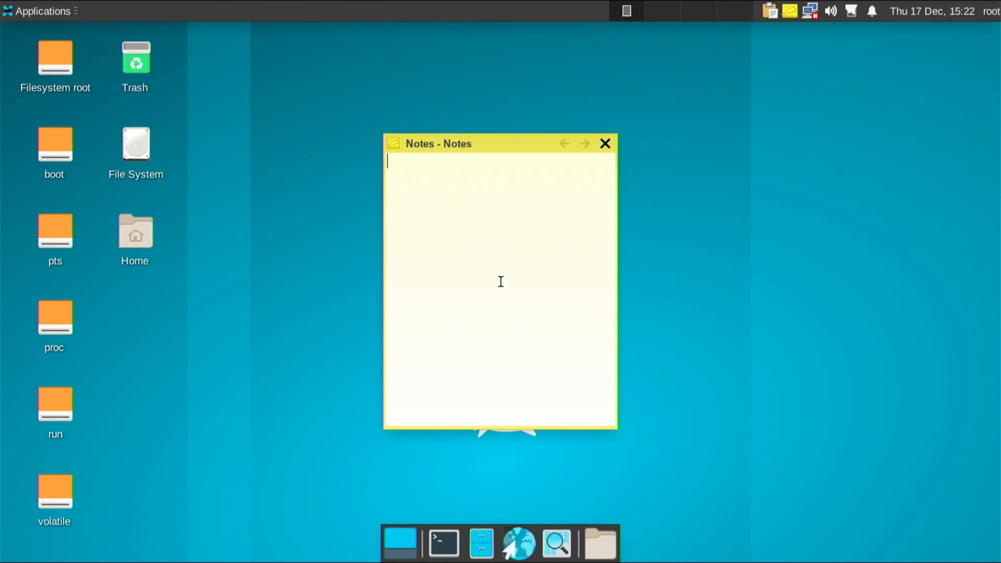
pyautogui.moveTo(466, 153)
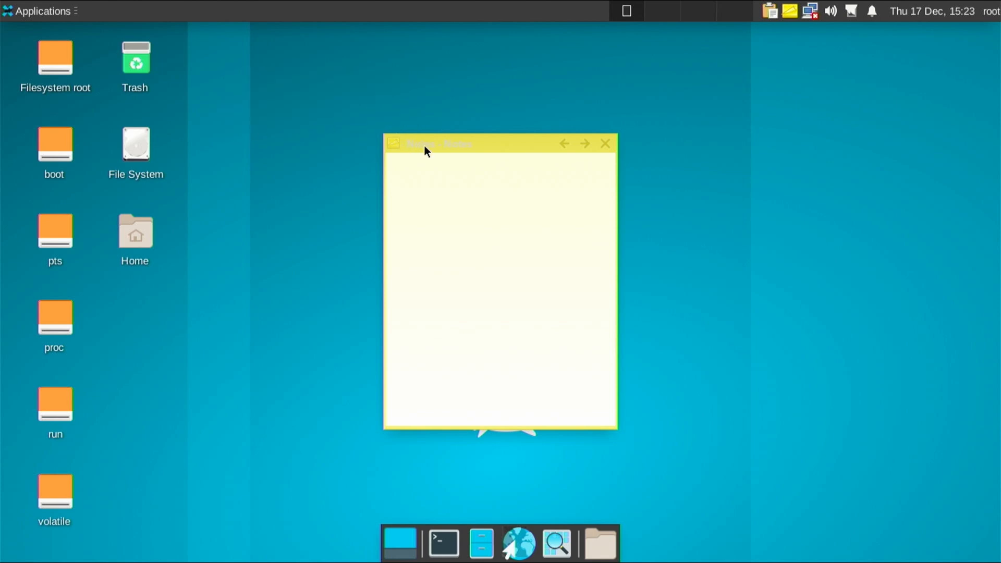
pyautogui.moveTo(438, 142); pyautogui.dragTo(469, 117)
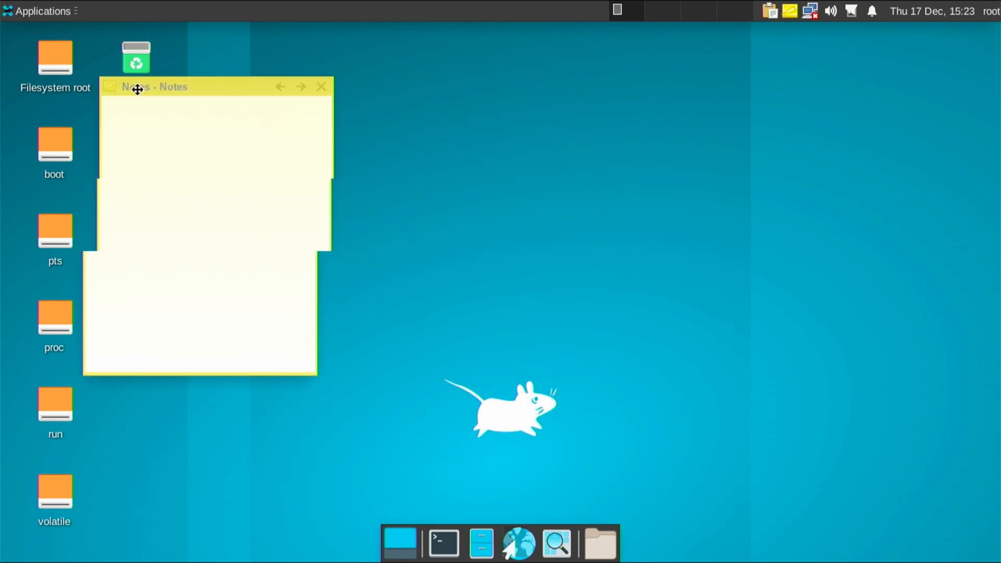
pyautogui.moveTo(137, 86); pyautogui.dragTo(438, 91)
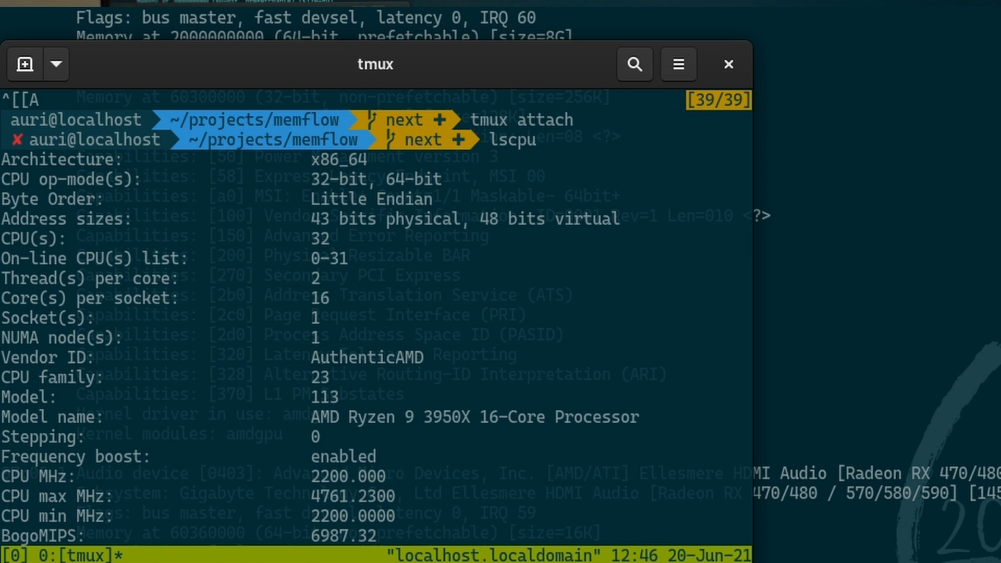
# Scroll the tmux lscpu output down to the AMD-V, cache and vulnerability entries.
pyautogui.scroll(-3)
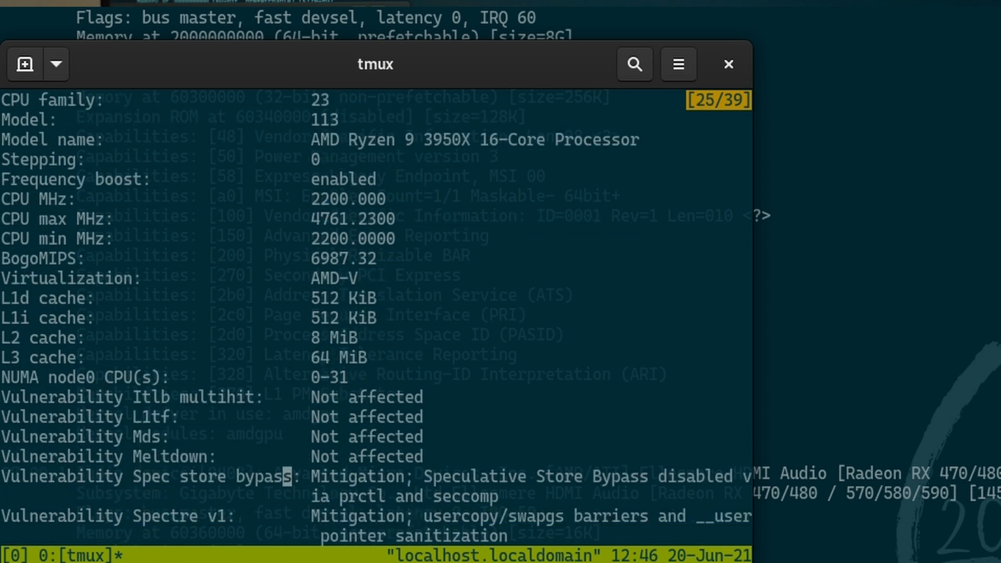